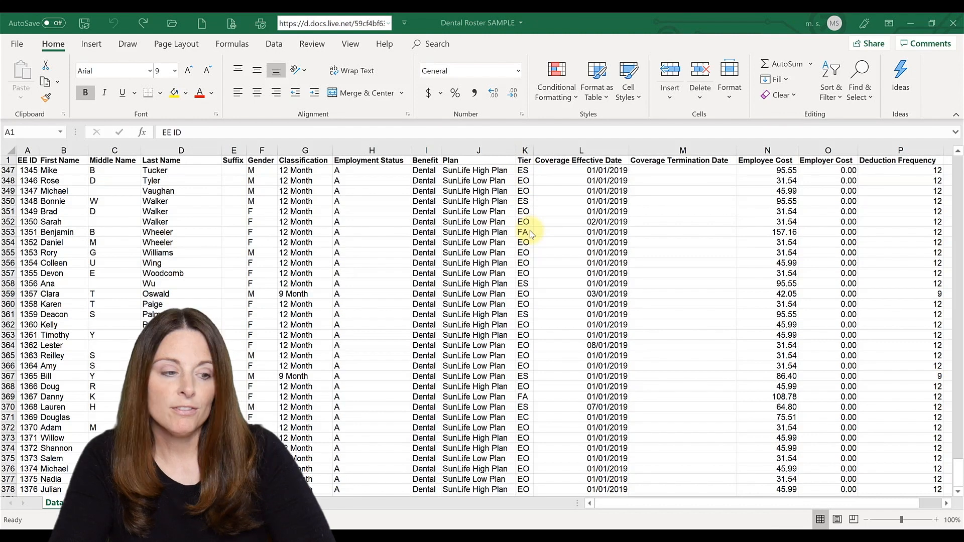
mouse_move(774, 262)
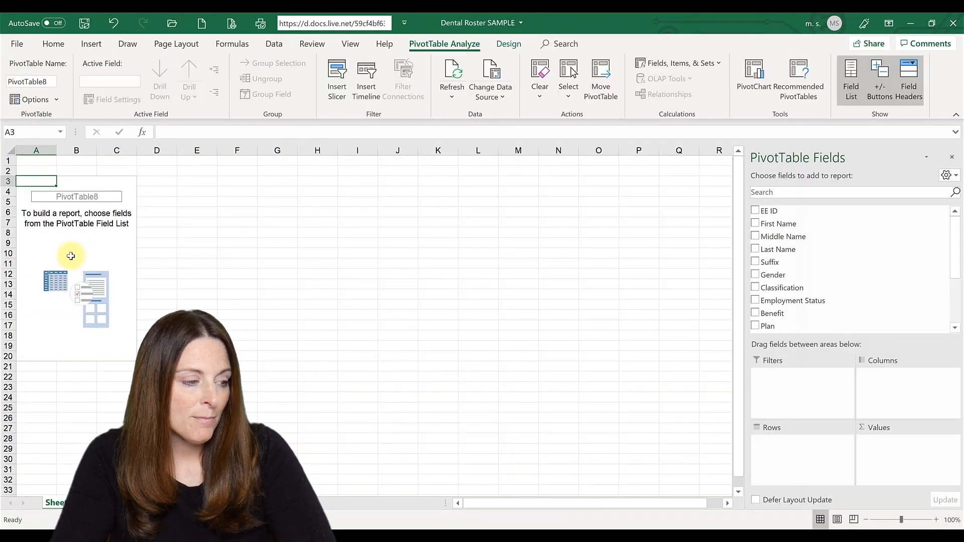
mouse_move(782, 265)
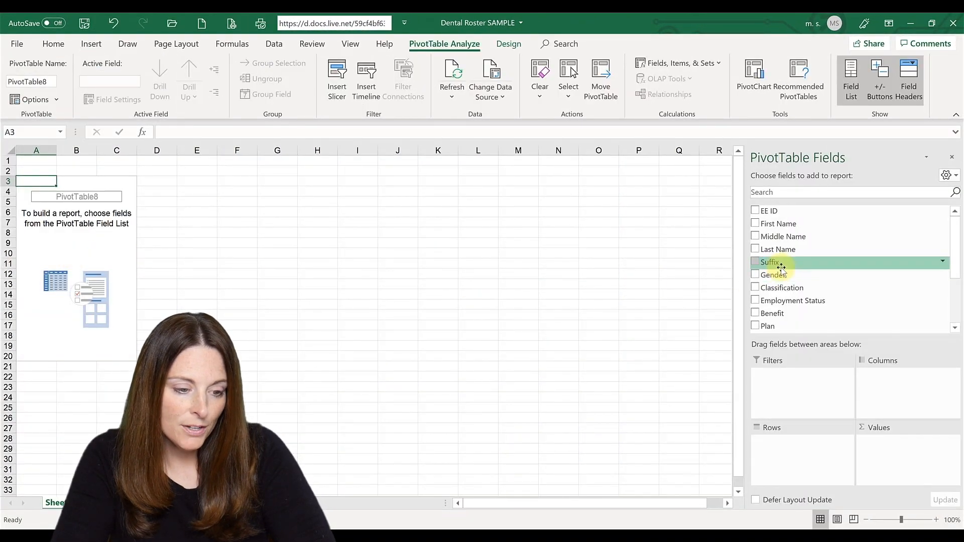
- Add Plan and Tier as pivot rows with summed Employee Cost as values
click(756, 325)
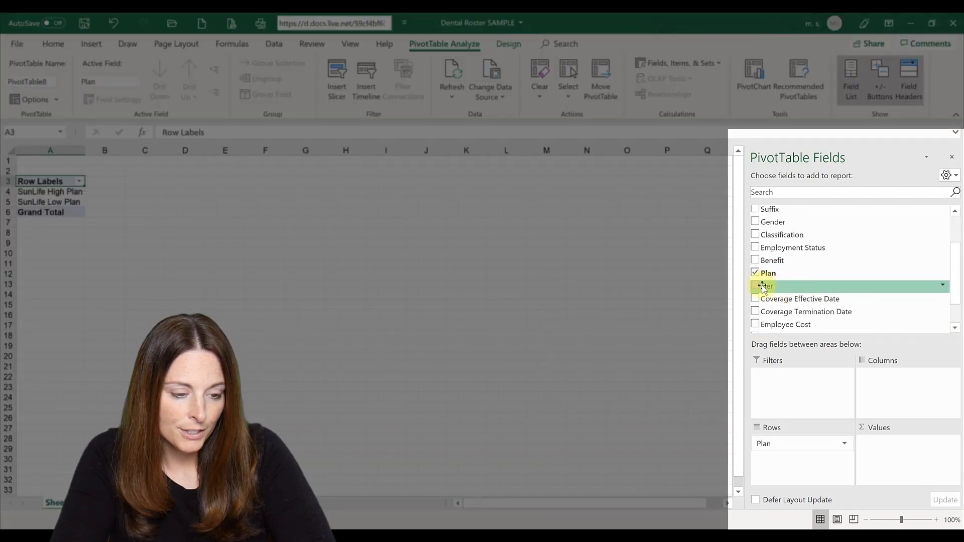
click(755, 286)
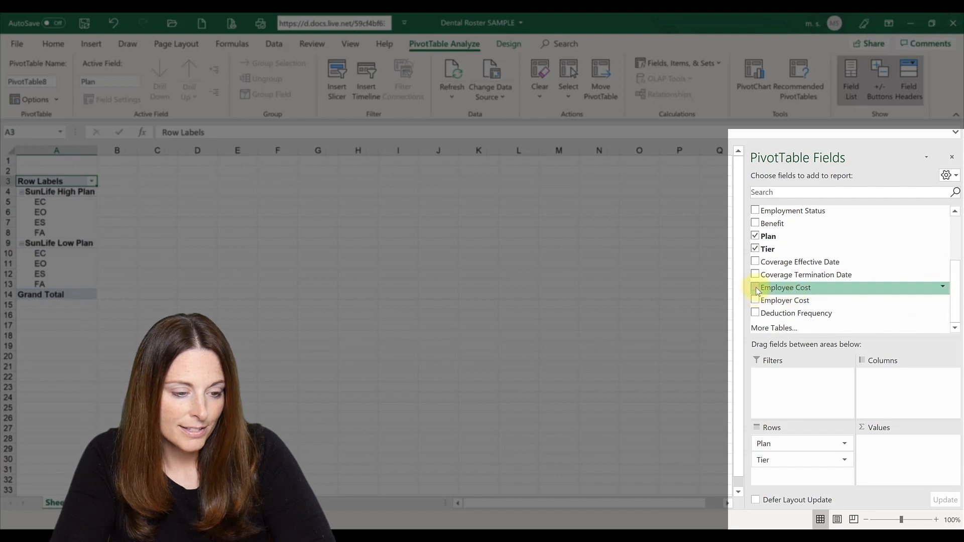
click(756, 287)
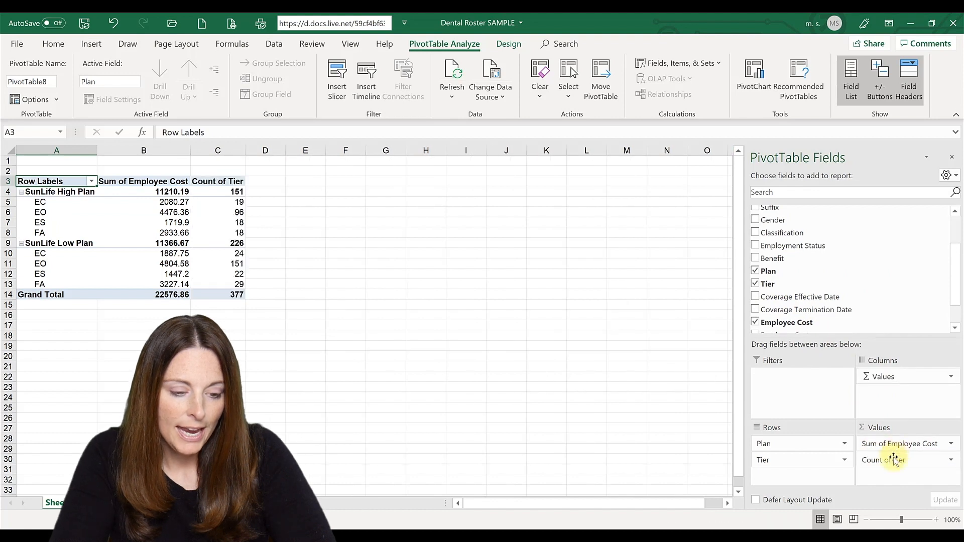
mouse_move(953, 471)
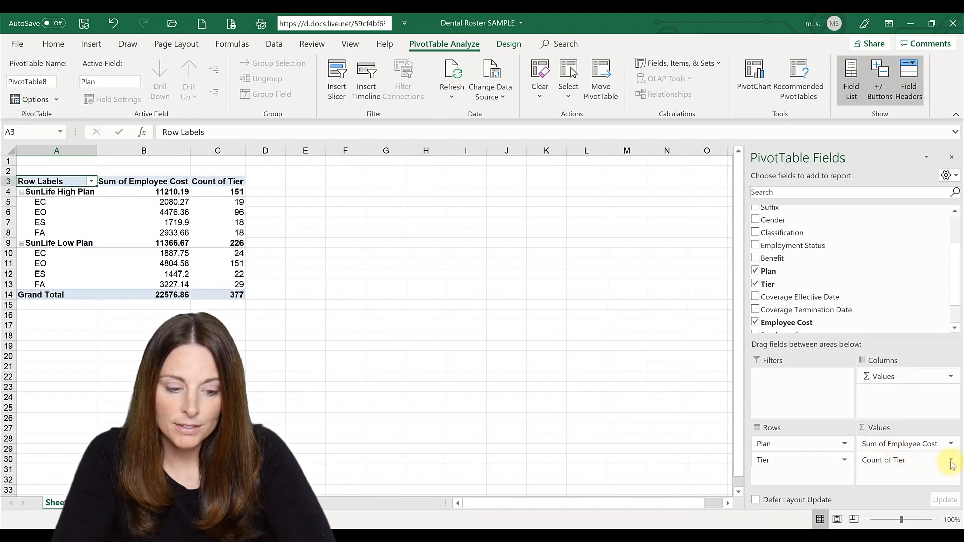
- Review the Count of Tier value field settings and accept them unchanged
click(951, 464)
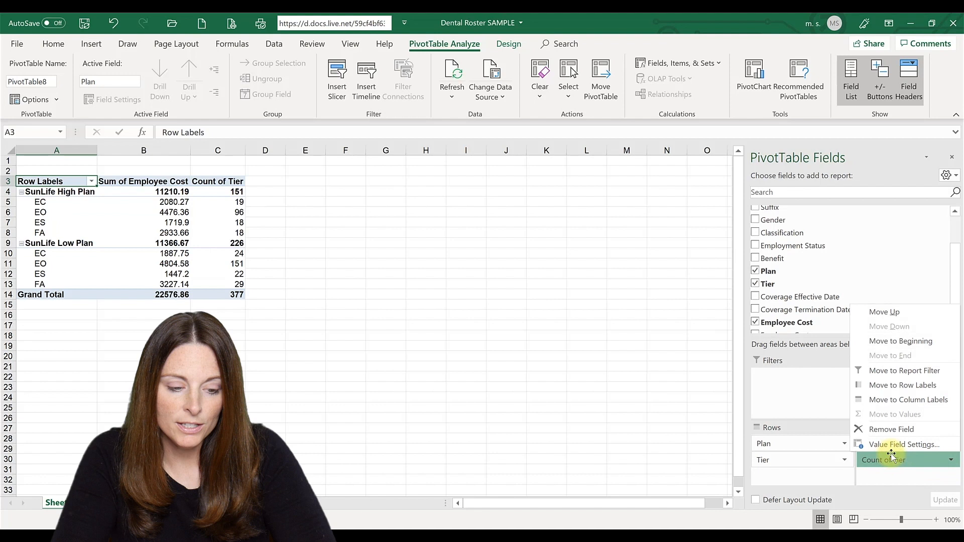
mouse_move(890, 448)
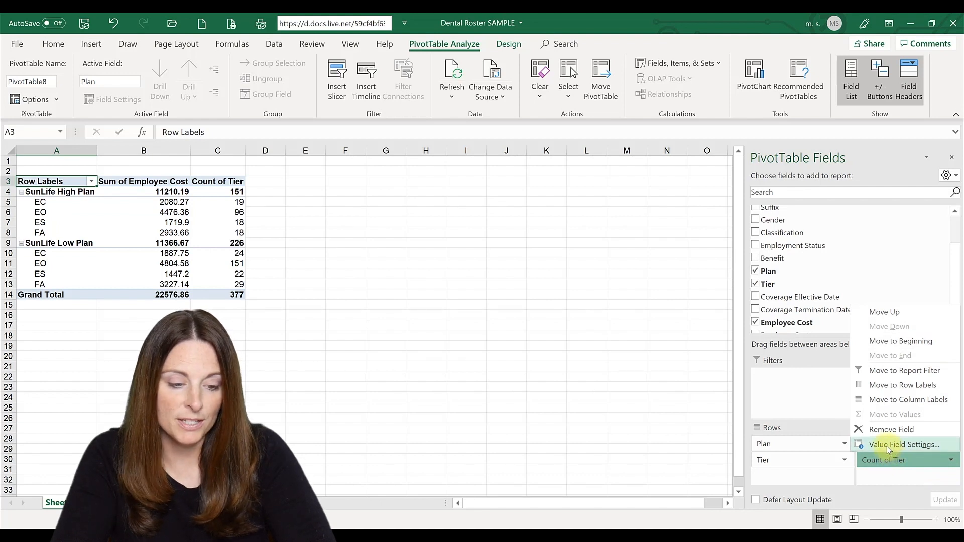
click(906, 445)
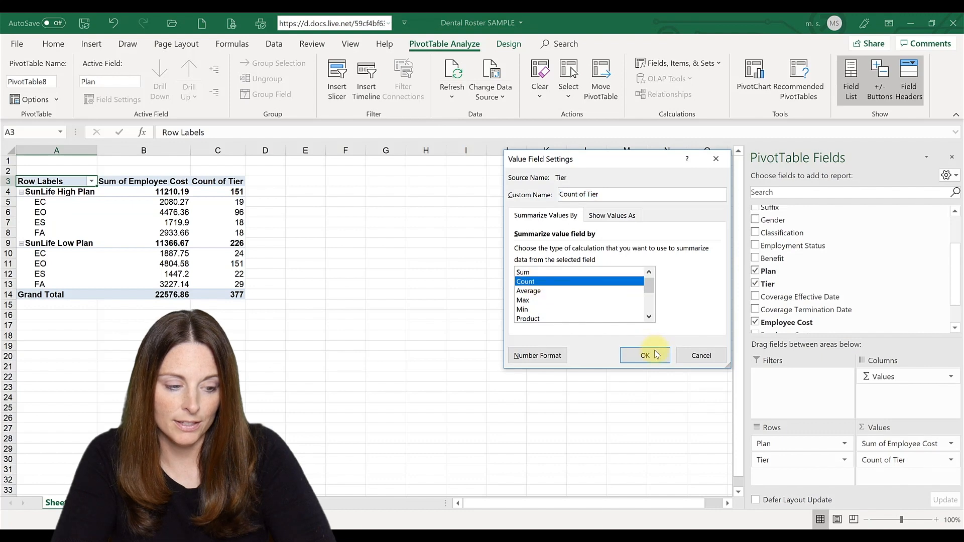
click(645, 356)
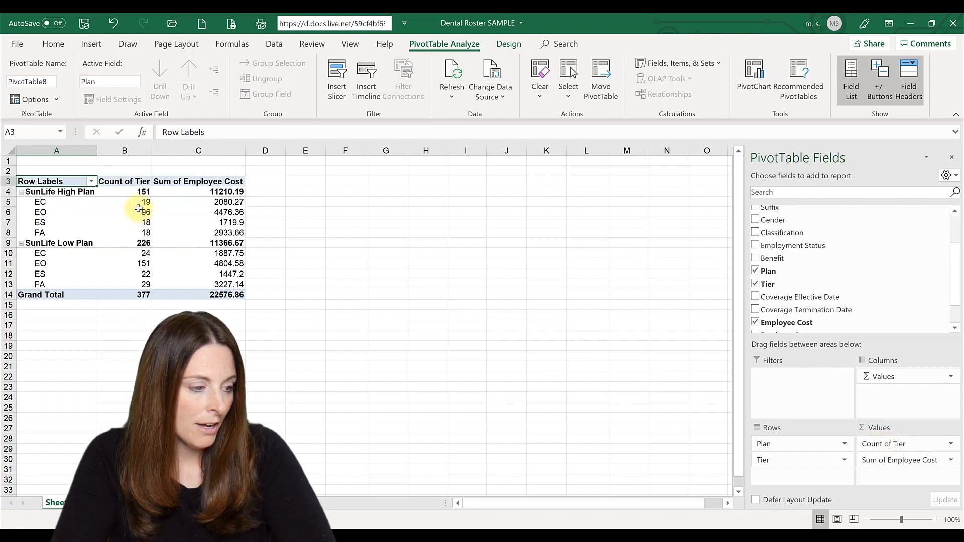
mouse_move(229, 207)
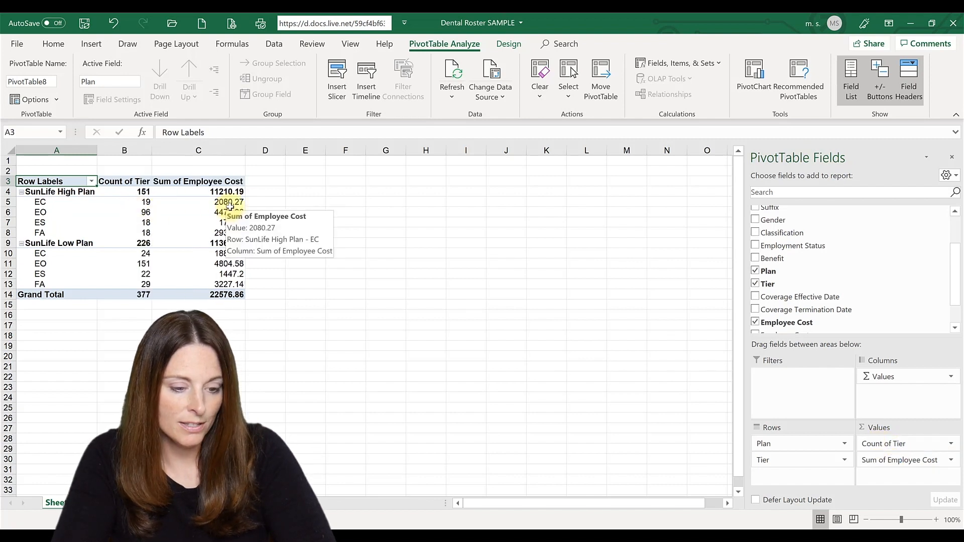
mouse_move(207, 156)
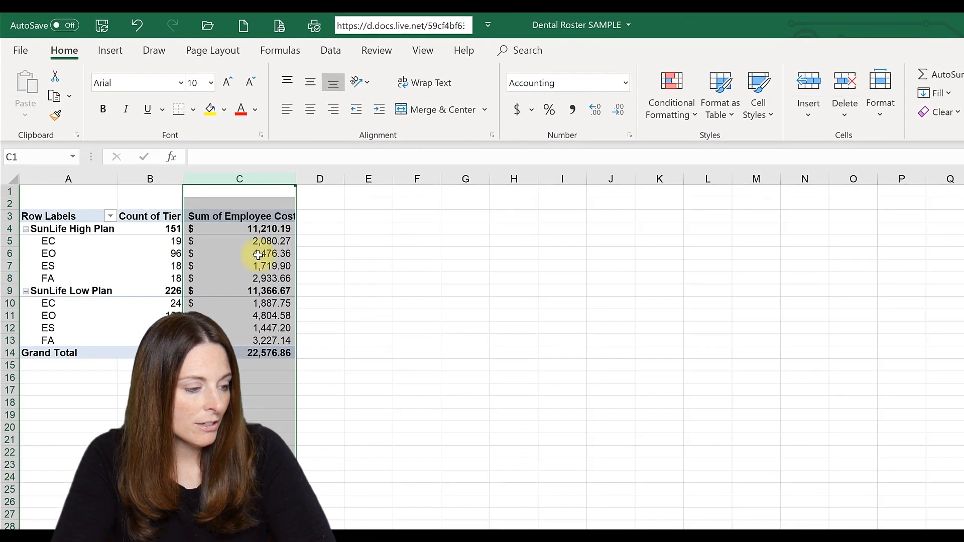
- Select the pivot table so it can be copied into the premium statement
click(48, 242)
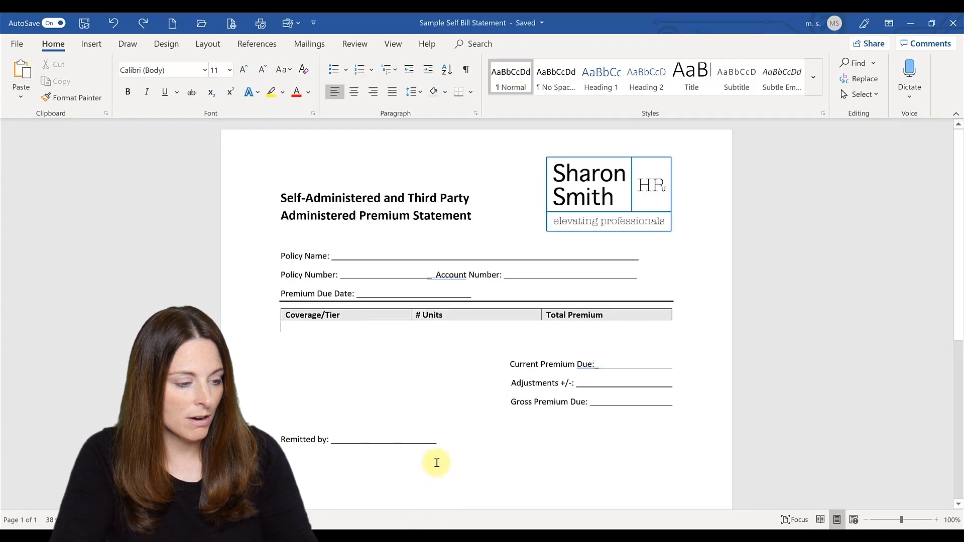
mouse_move(321, 363)
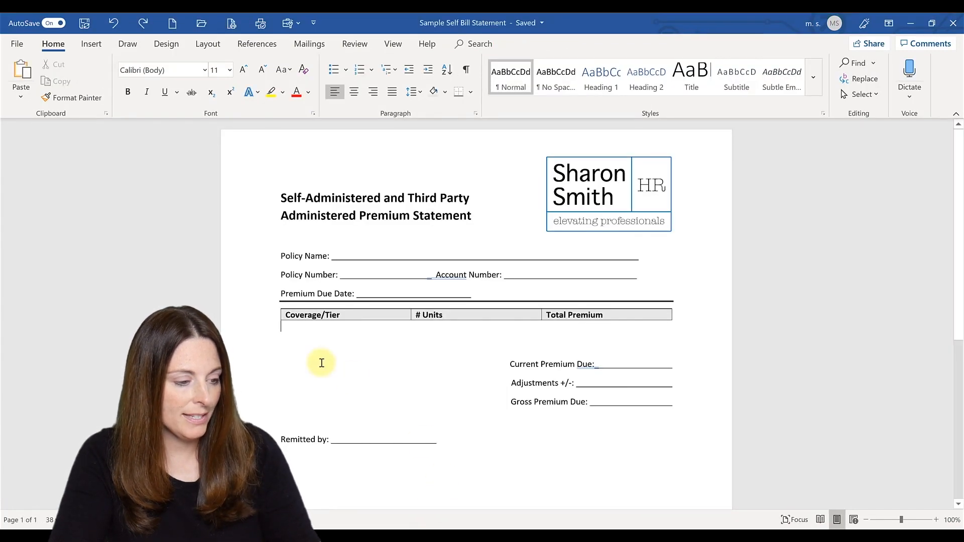
- Paste the plan and tier counts and cost totals into the Coverage/Tier table
key(ctrl+v)
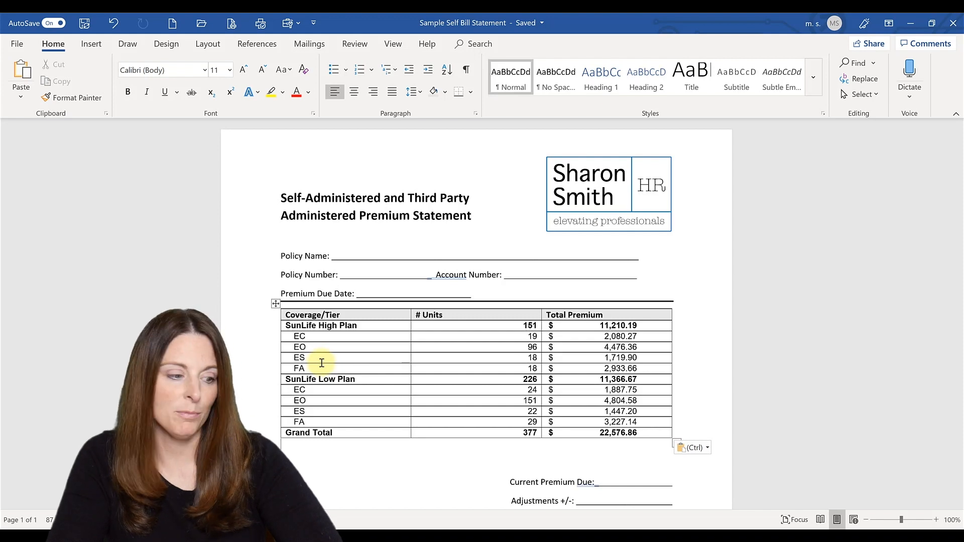
mouse_move(332, 359)
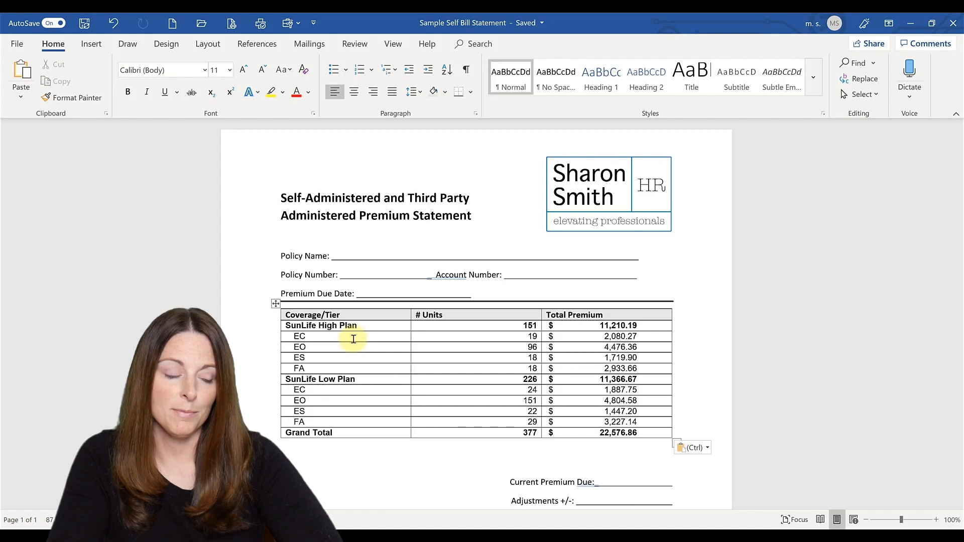
mouse_move(504, 341)
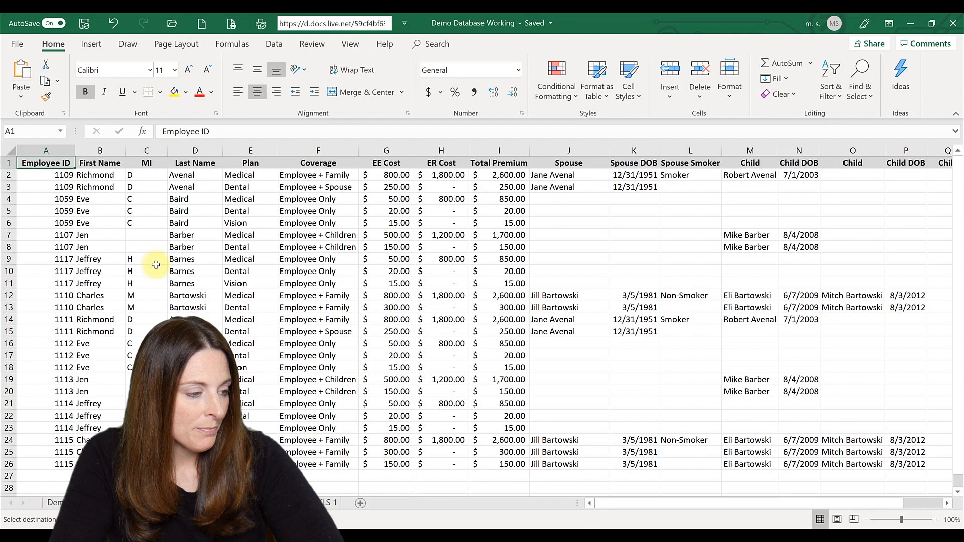
- Insert an empty pivot table on a new worksheet from the benefits data
click(46, 163)
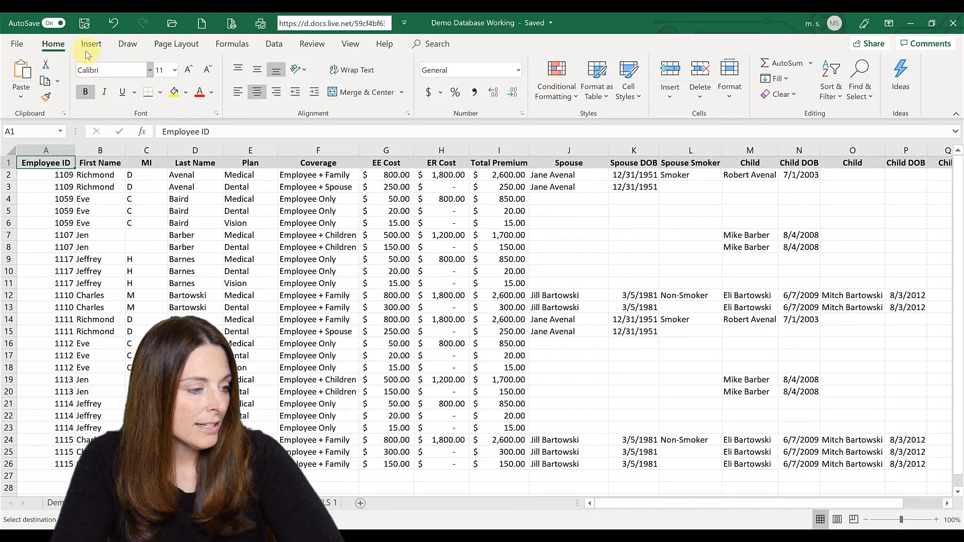
click(91, 45)
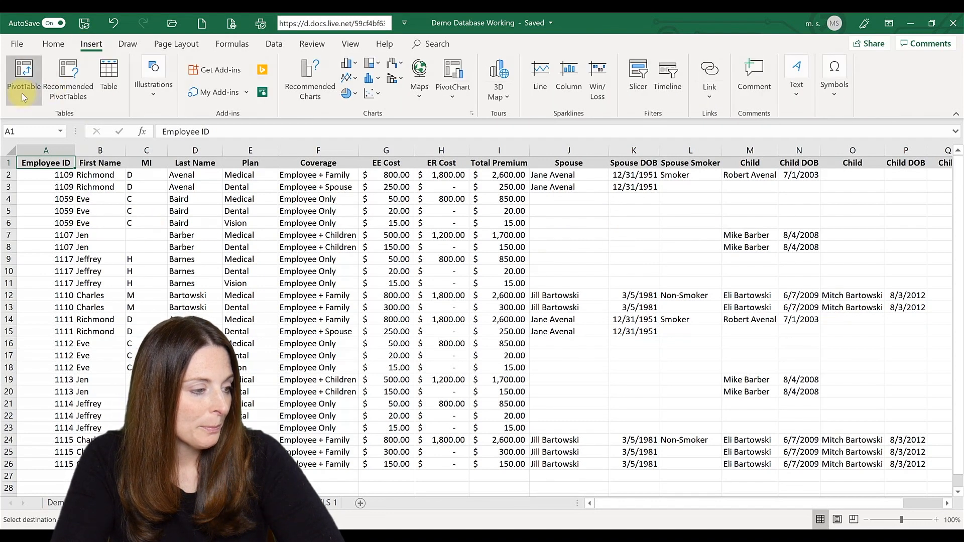
click(21, 72)
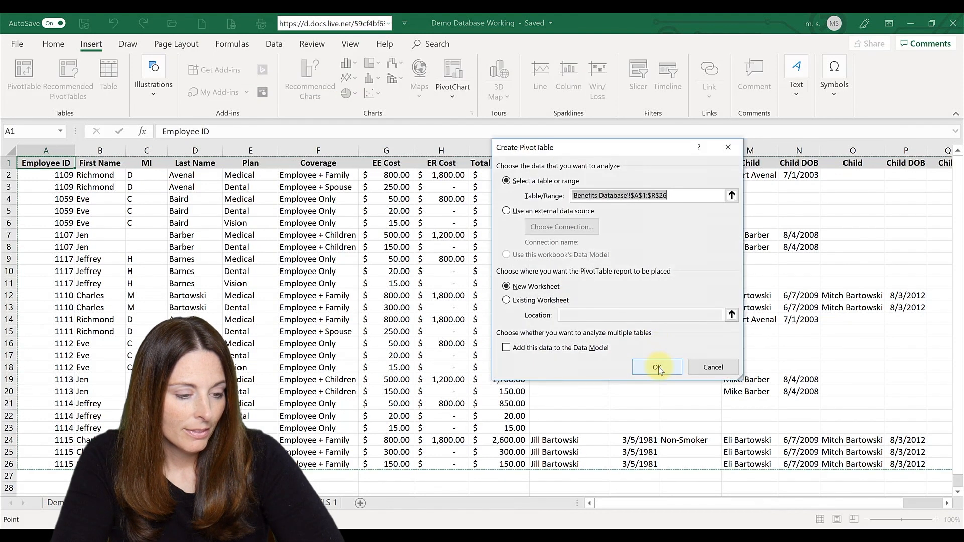
click(657, 368)
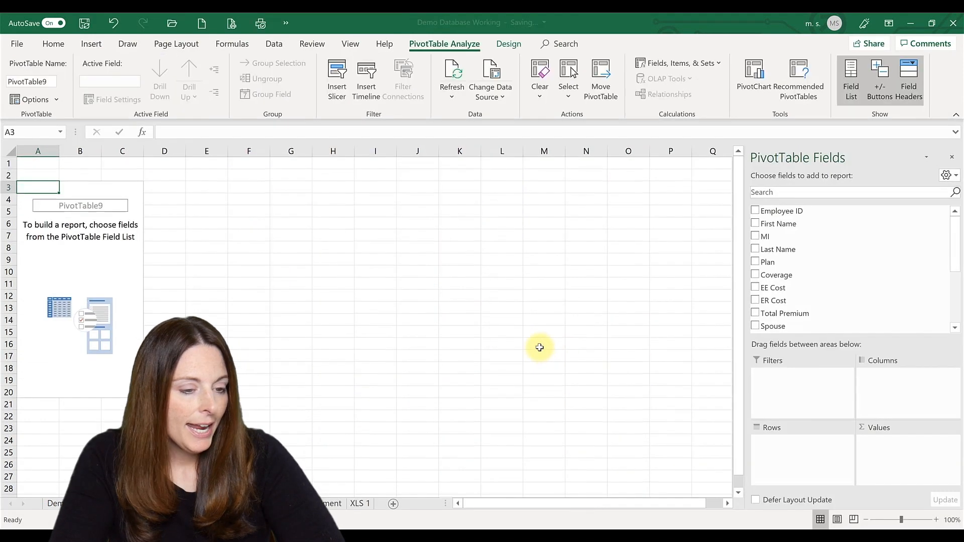
mouse_move(758, 262)
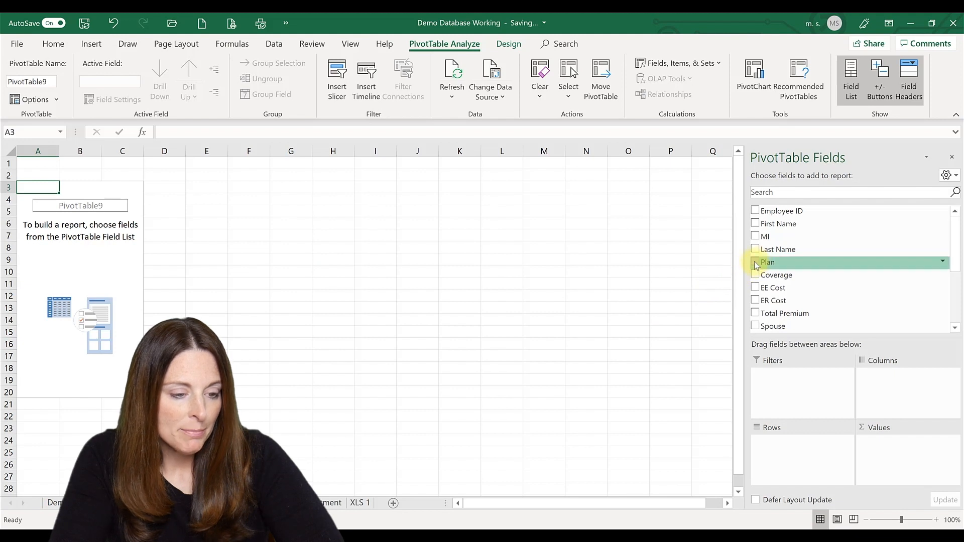
- Add Plan and Coverage rows with summed EE Cost, ER Cost and Total Premium as accounting amounts
click(756, 262)
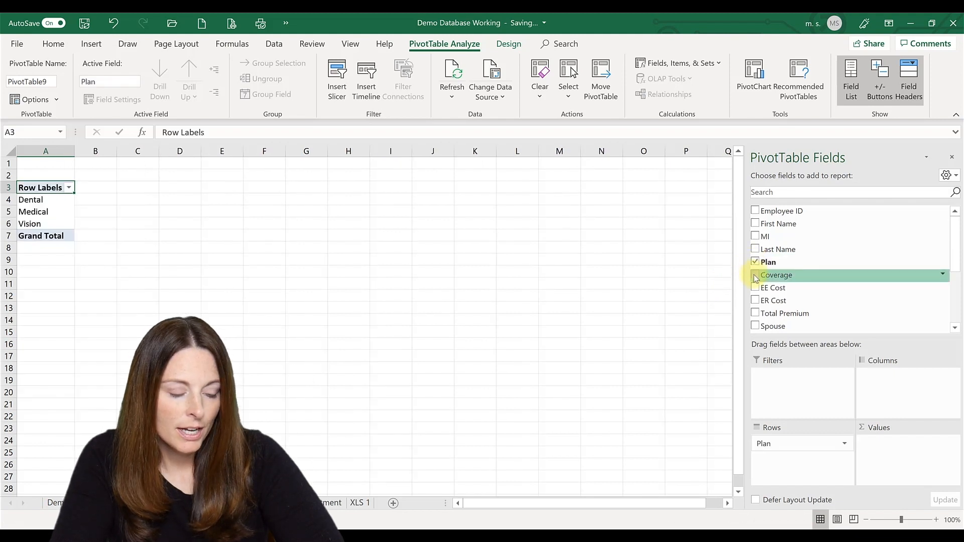
click(755, 275)
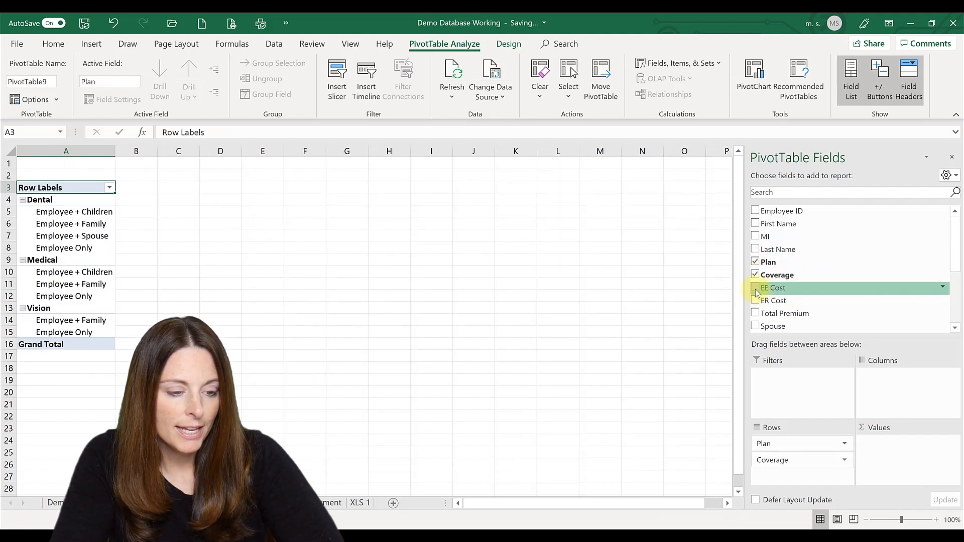
click(756, 300)
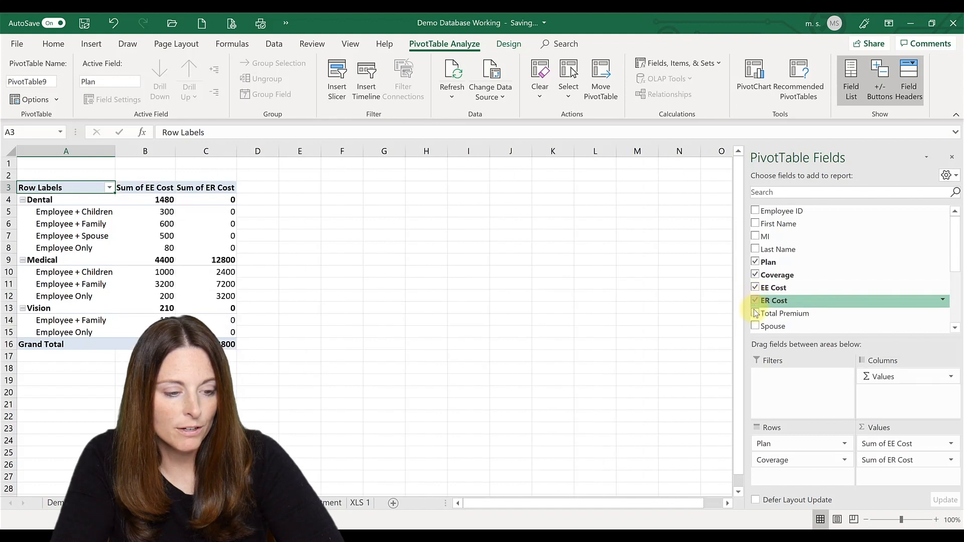
click(755, 313)
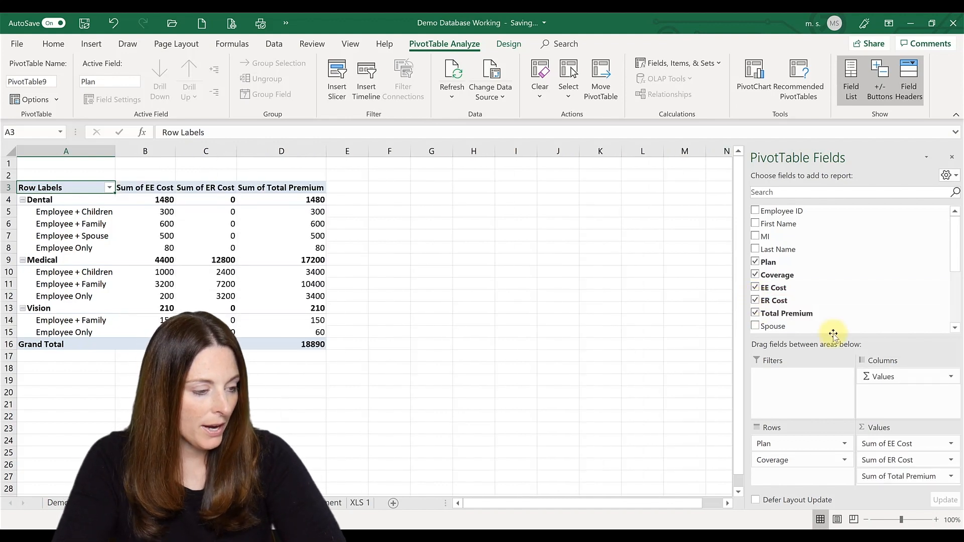
click(144, 151)
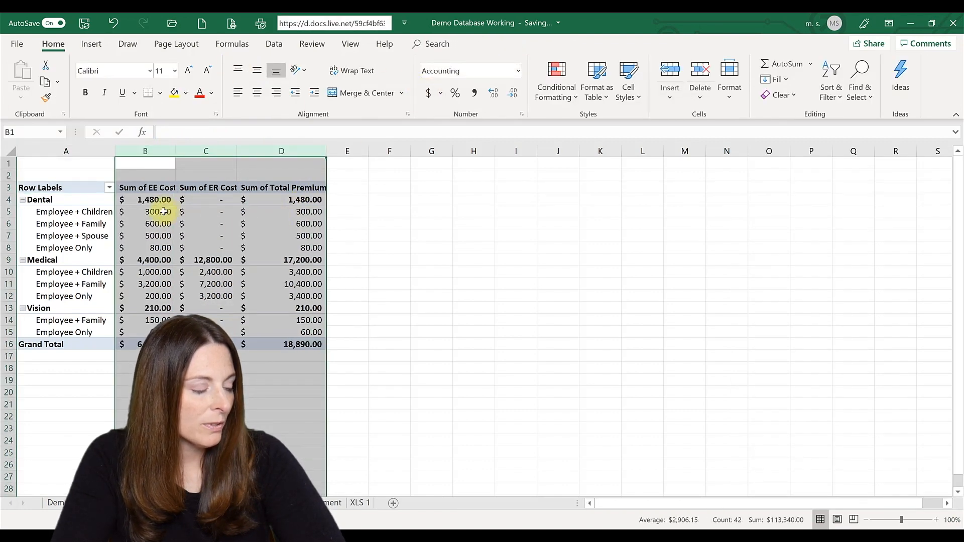
click(70, 212)
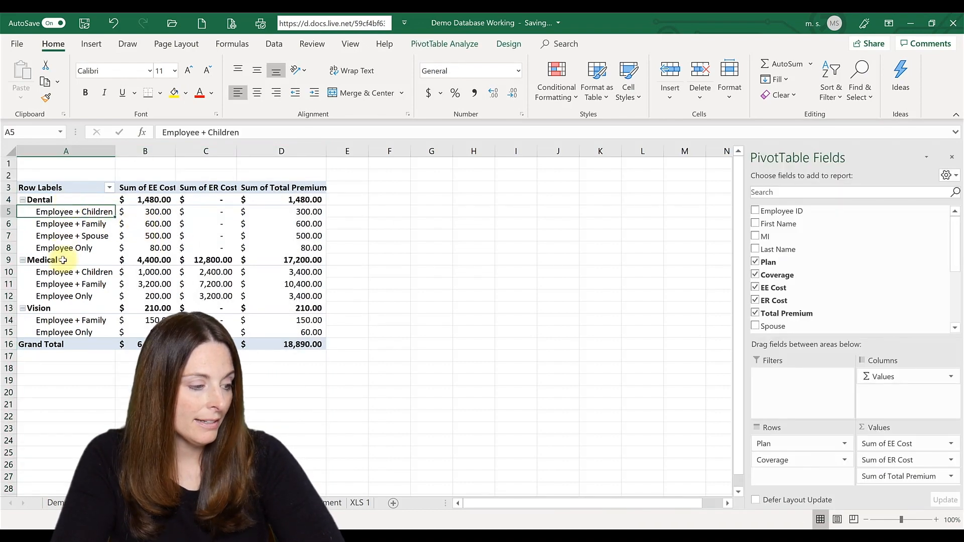
mouse_move(91, 284)
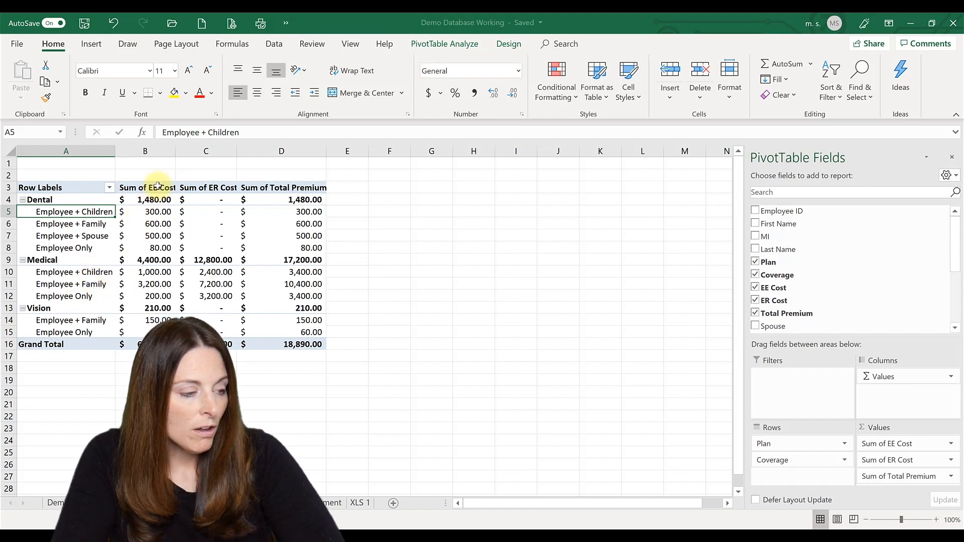
mouse_move(156, 187)
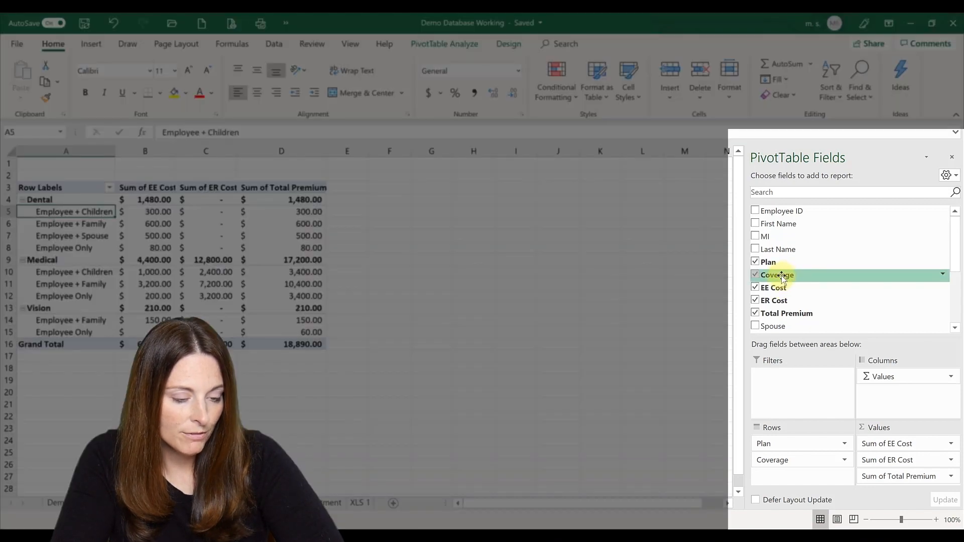
- Drag Coverage into the Values area to add a Count of Coverage column
drag(777, 275, 886, 440)
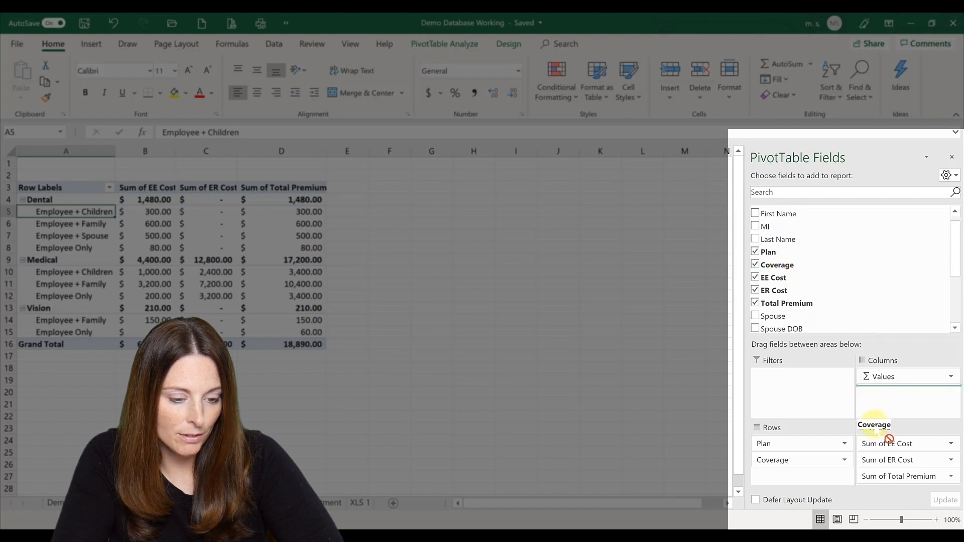
drag(873, 424, 886, 443)
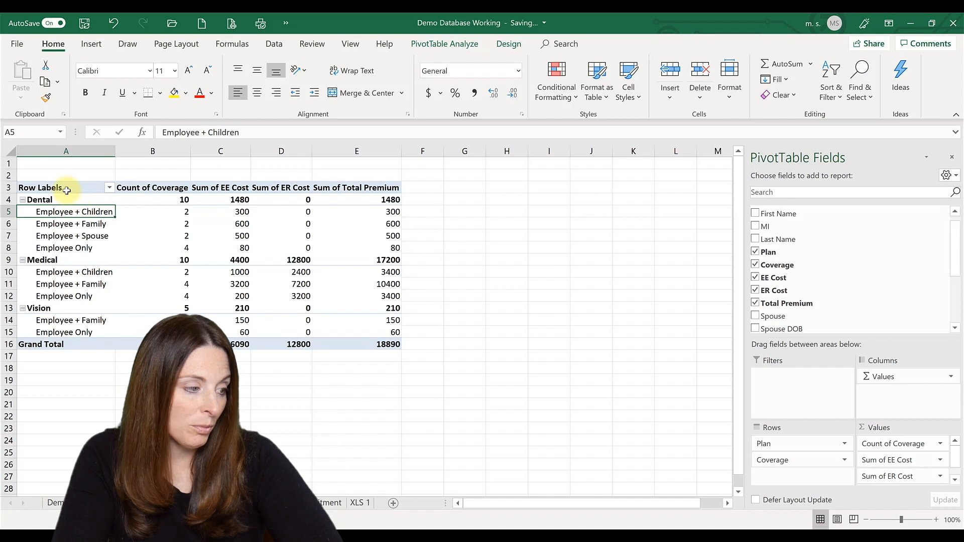
mouse_move(166, 270)
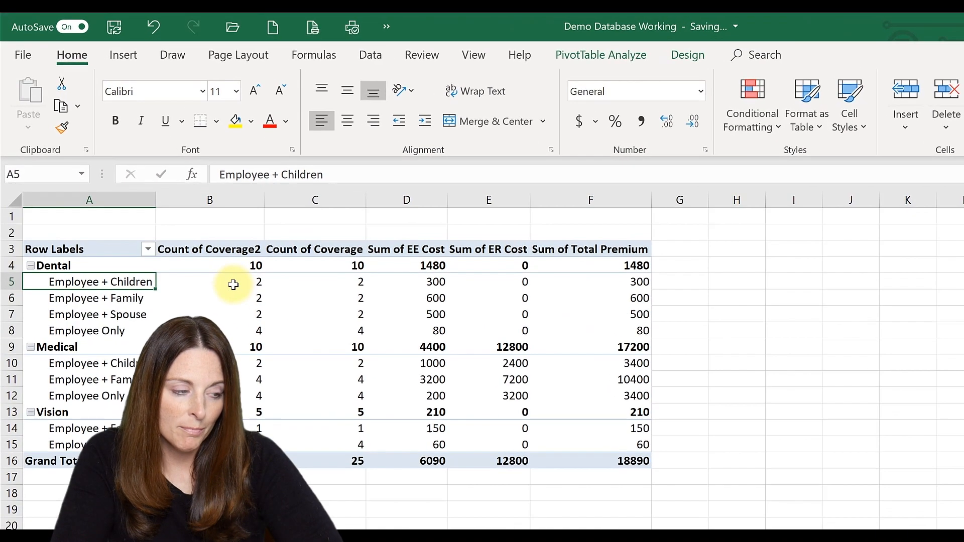
mouse_move(322, 272)
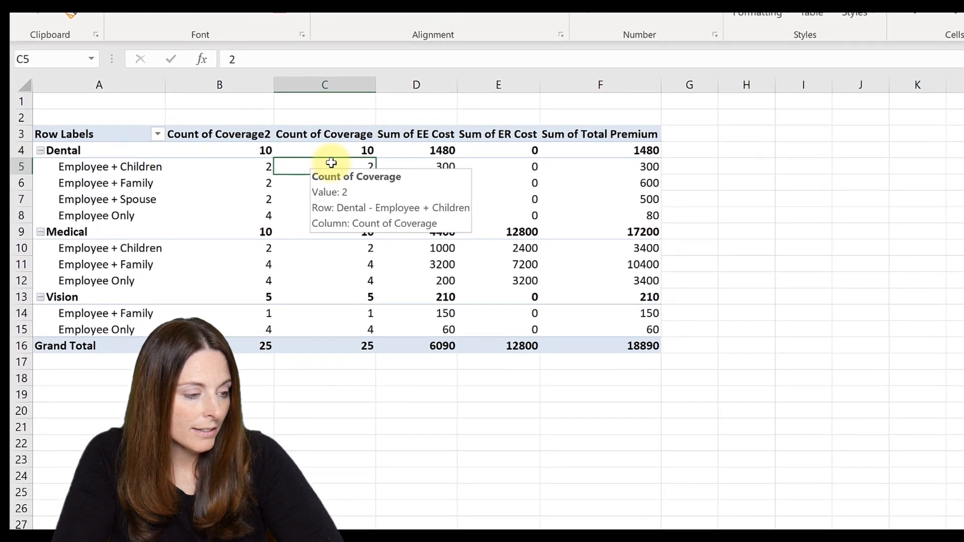
- Show Count of Coverage as % of Parent Total with Plan as the base field
right_click(332, 163)
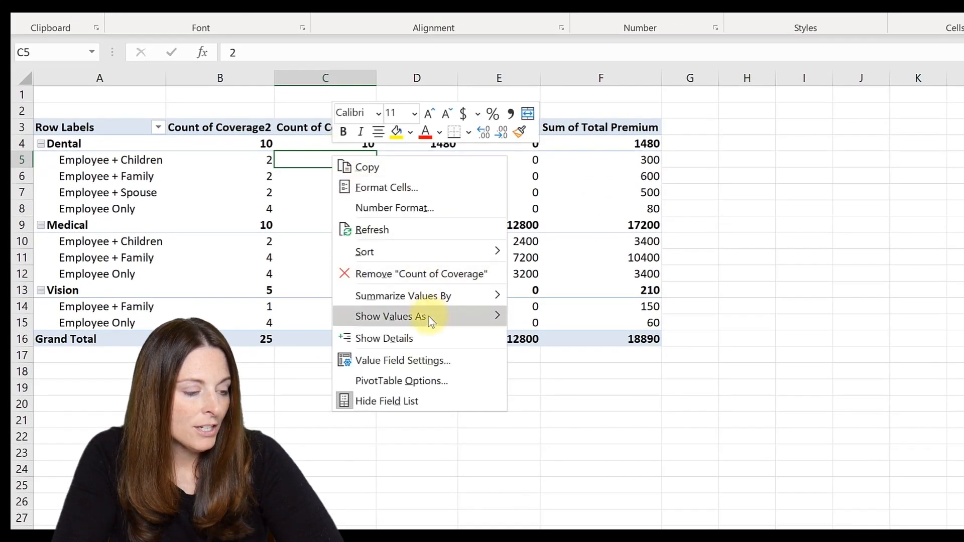
click(390, 317)
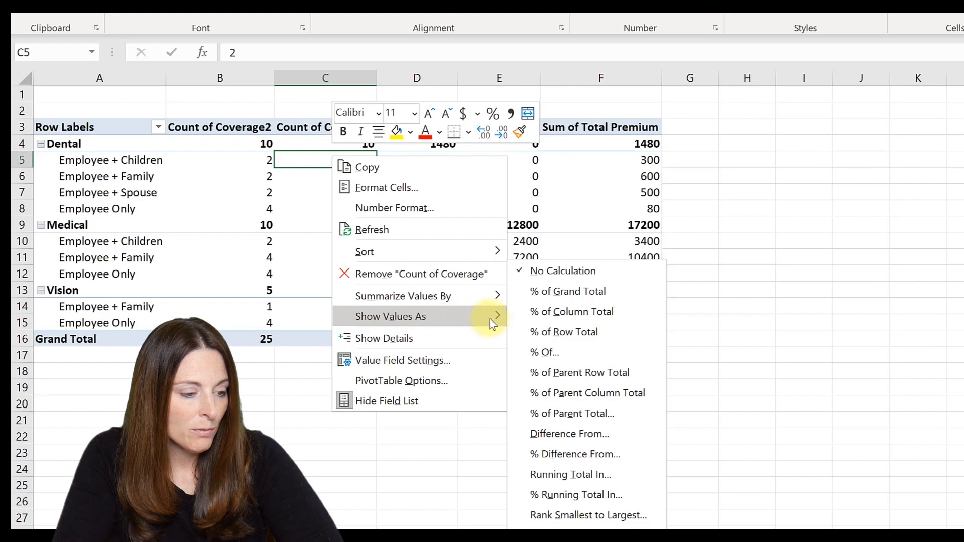
mouse_move(571, 423)
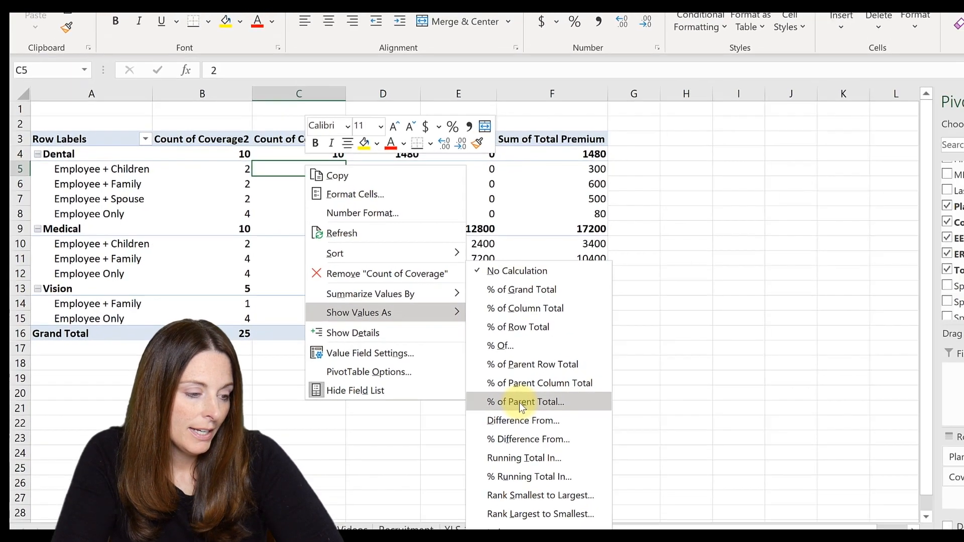
click(524, 401)
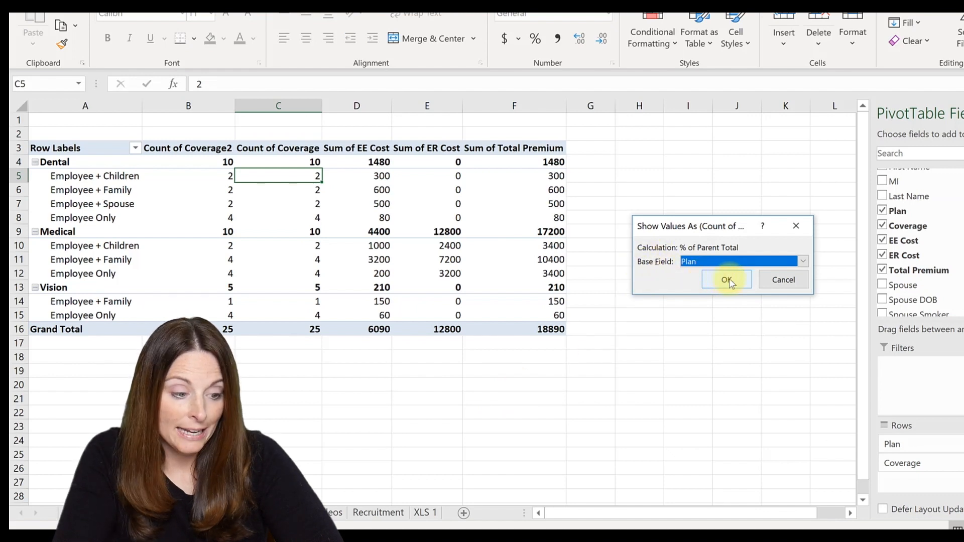
click(728, 279)
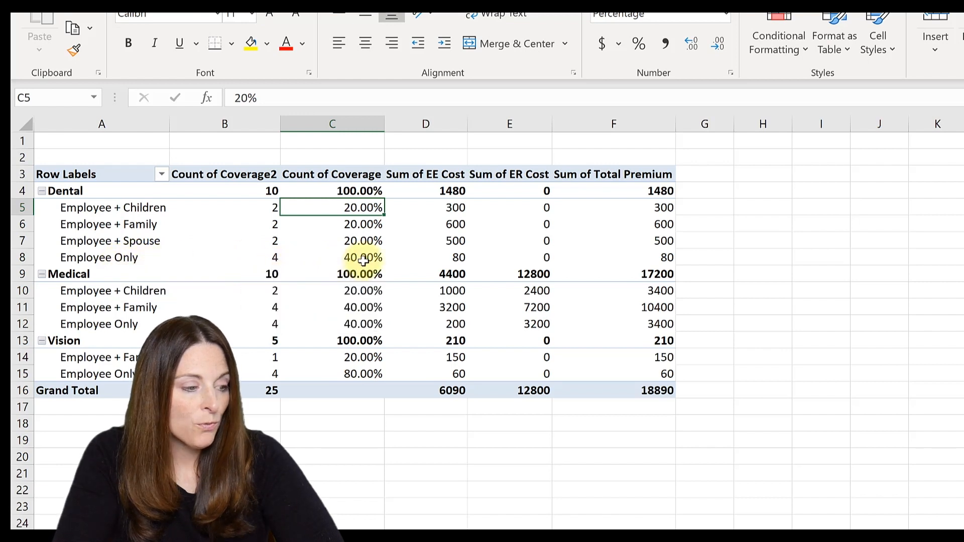
mouse_move(363, 257)
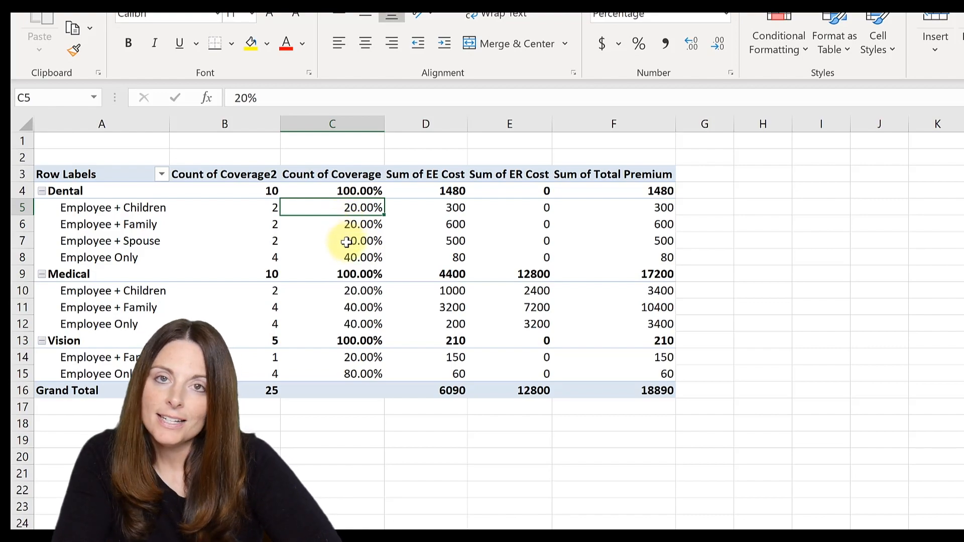
mouse_move(325, 240)
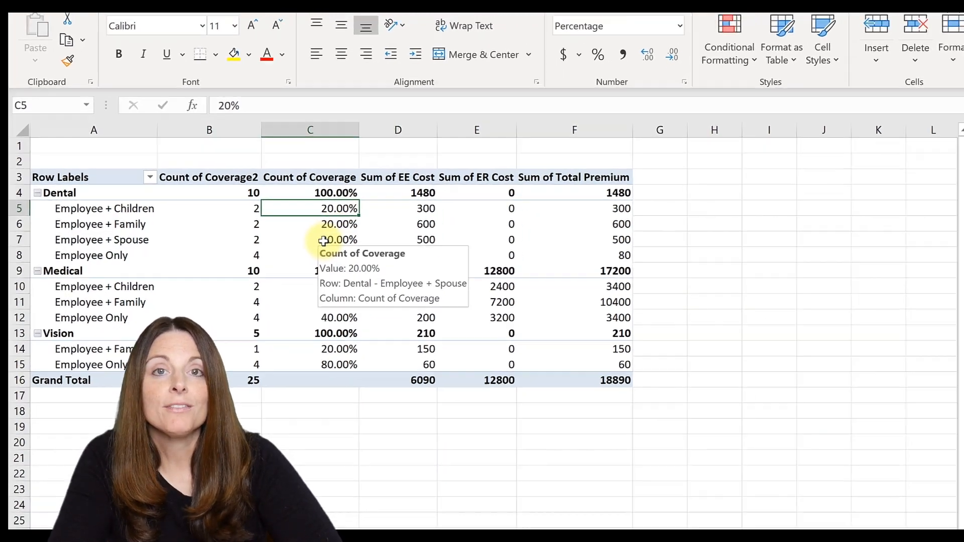